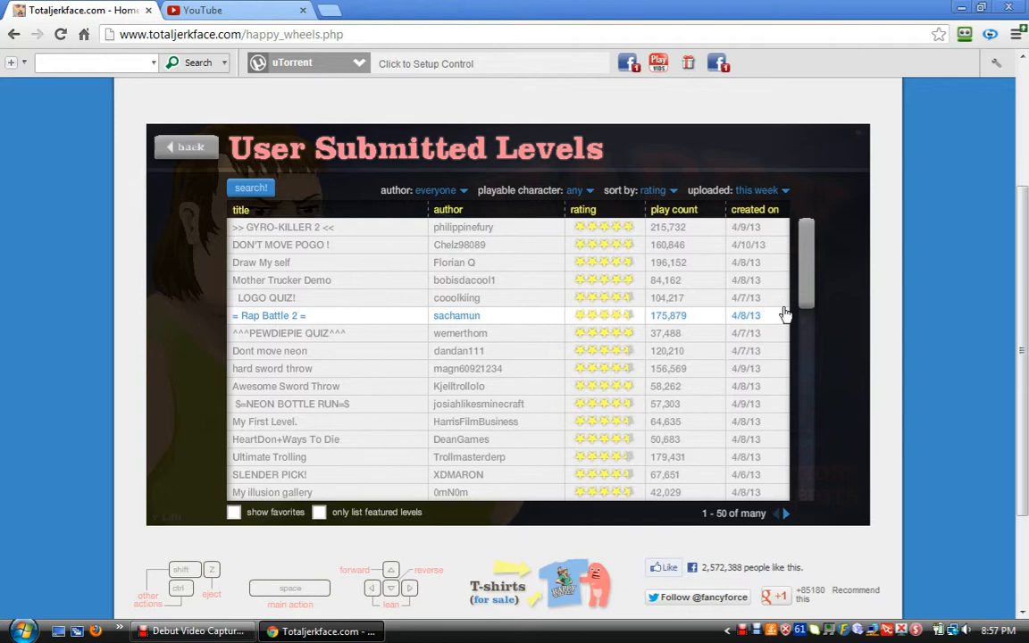
Scroll the user-submitted levels list to bring the Dodge Everything level into view.
left_click_drag(804, 304, 804, 482)
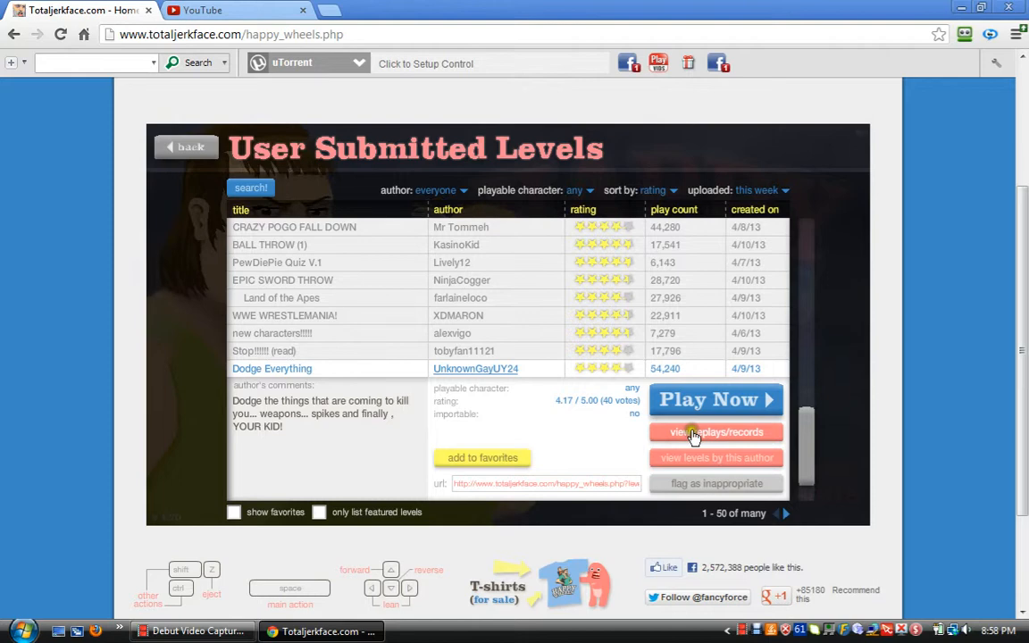
Start Dodge Everything, resume from the pause menu and play to victory in 34.73 seconds.
left_click(715, 400)
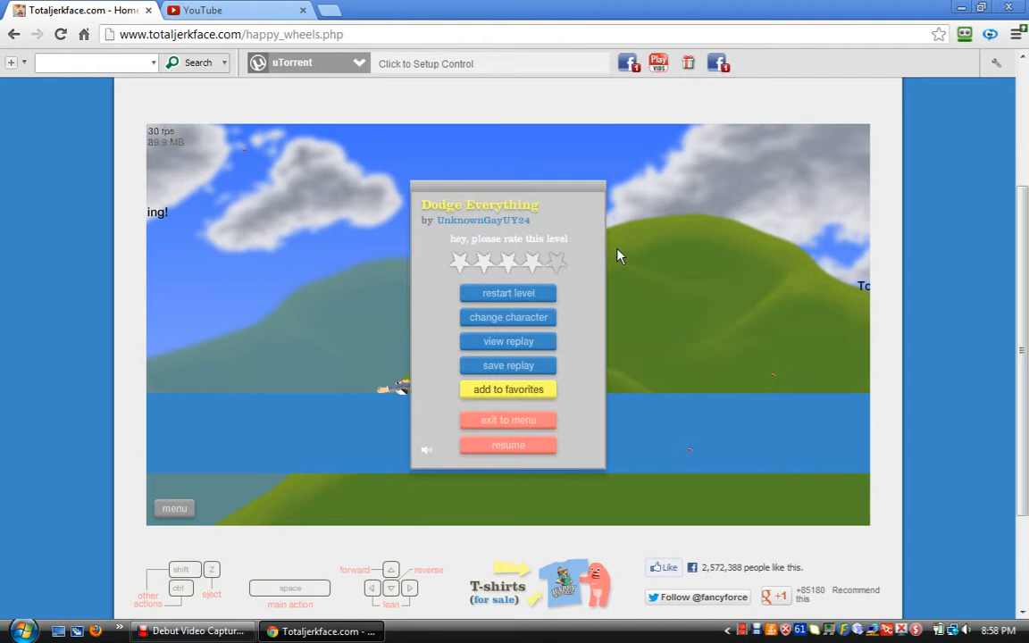
left_click(507, 445)
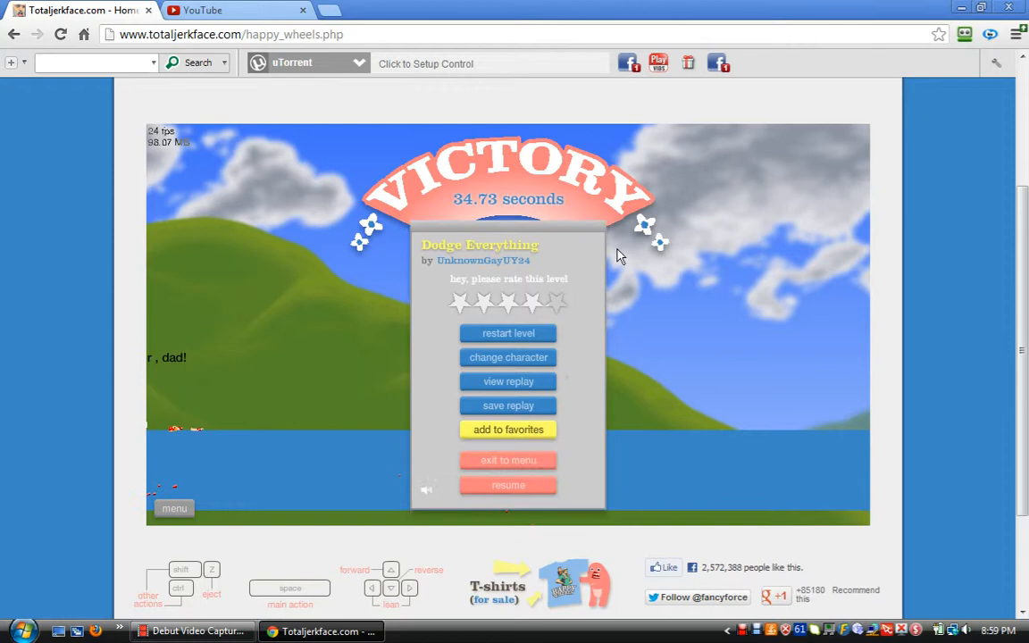
Exit to the level list and load WWE WRESTLEMANIA! by XDMARON.
left_click(507, 461)
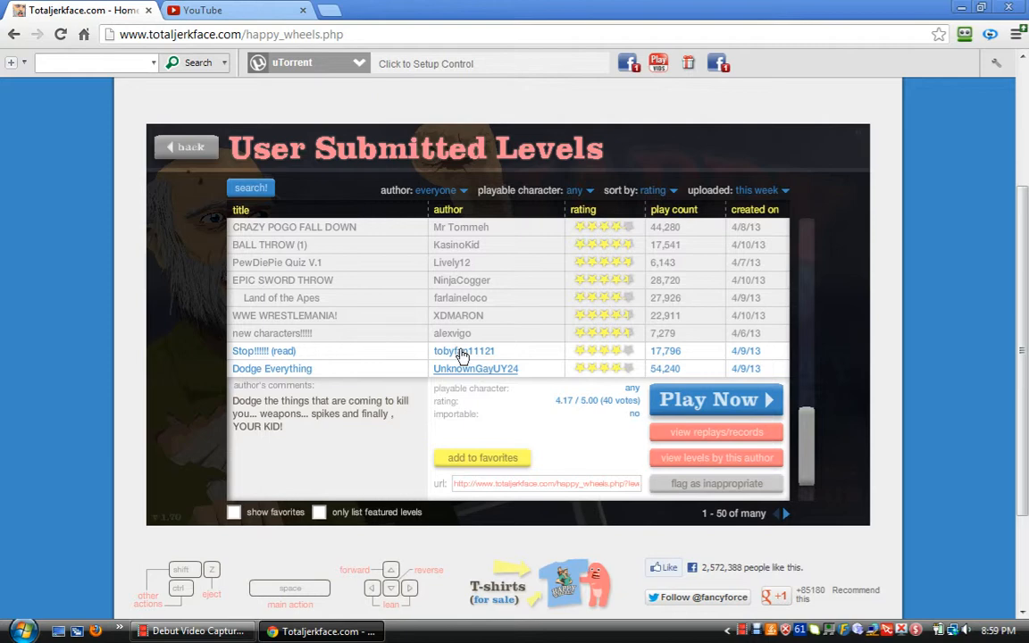
left_click(715, 401)
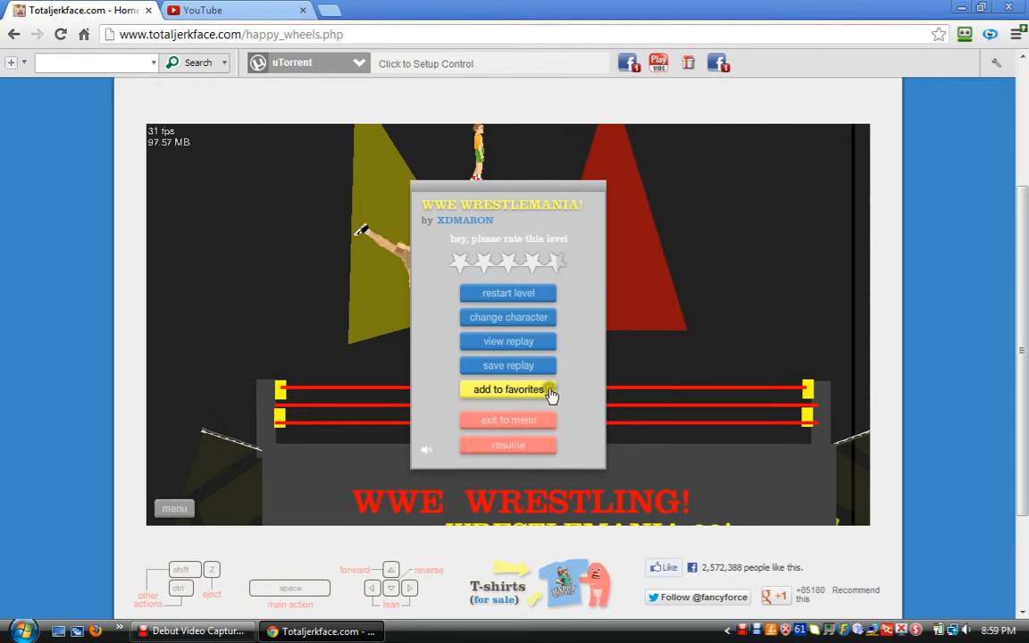
Choose a different character for the loaded level before returning to the list.
left_click(508, 318)
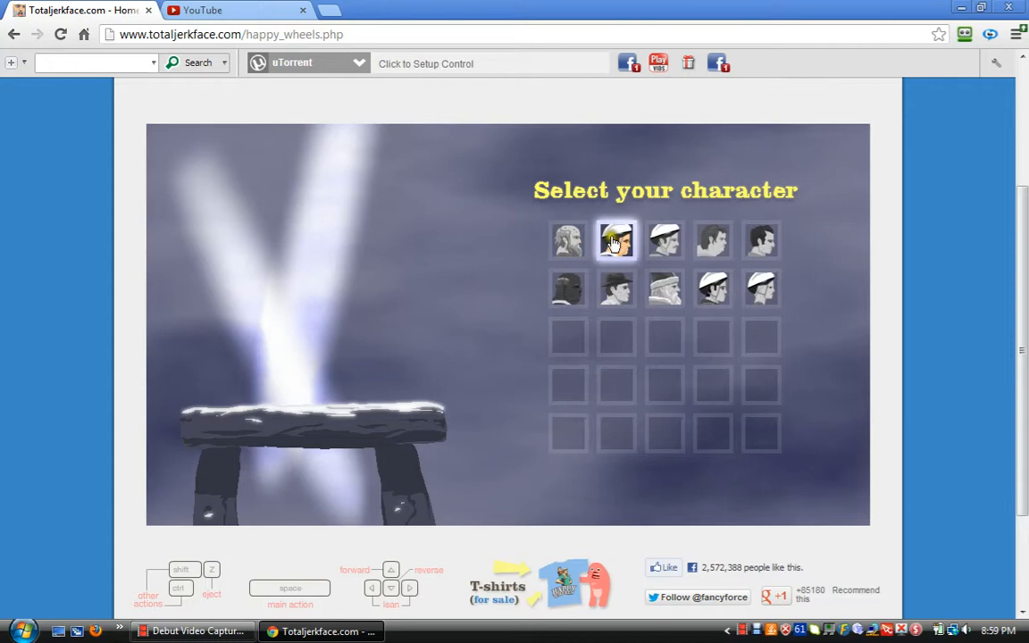
left_click(615, 239)
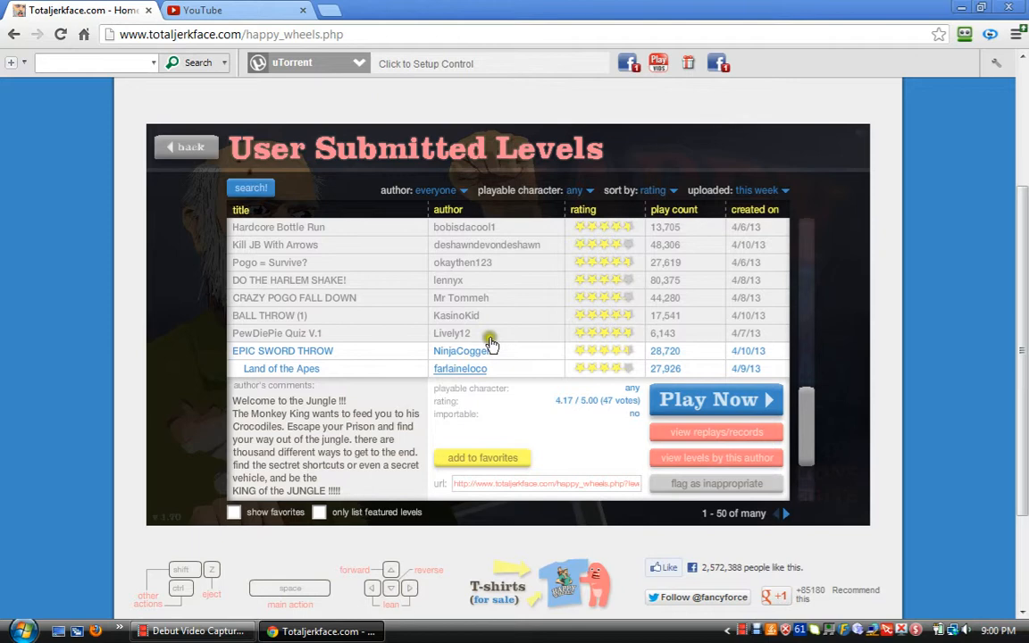
Start playing the Land of the Apes level, then return to the levels list.
left_click(715, 400)
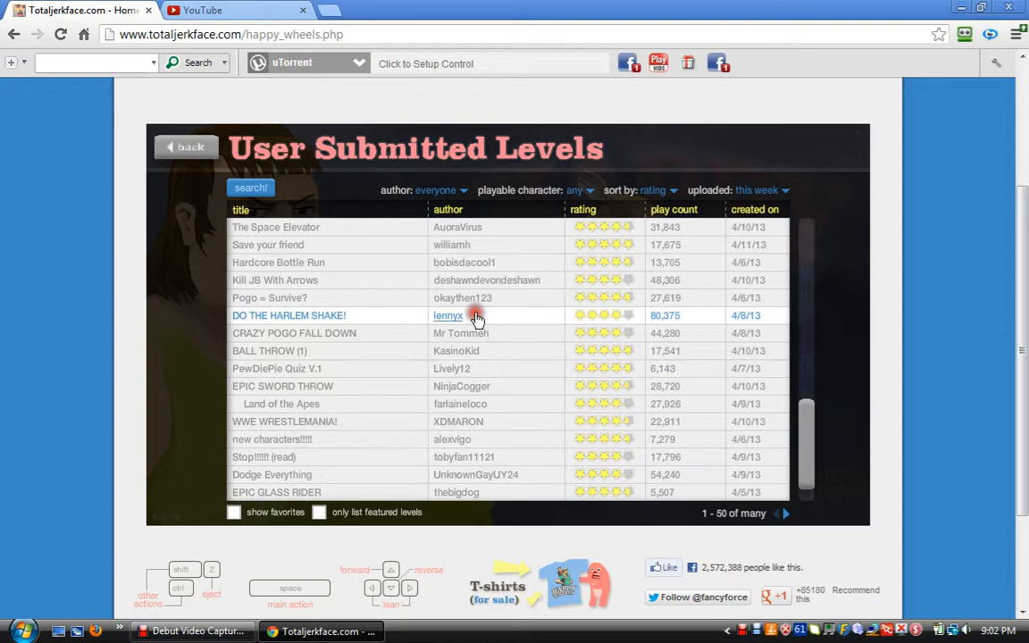
Load DO THE HARLEM SHAKE! by lennyx, then quit it back to the level list.
left_click(289, 315)
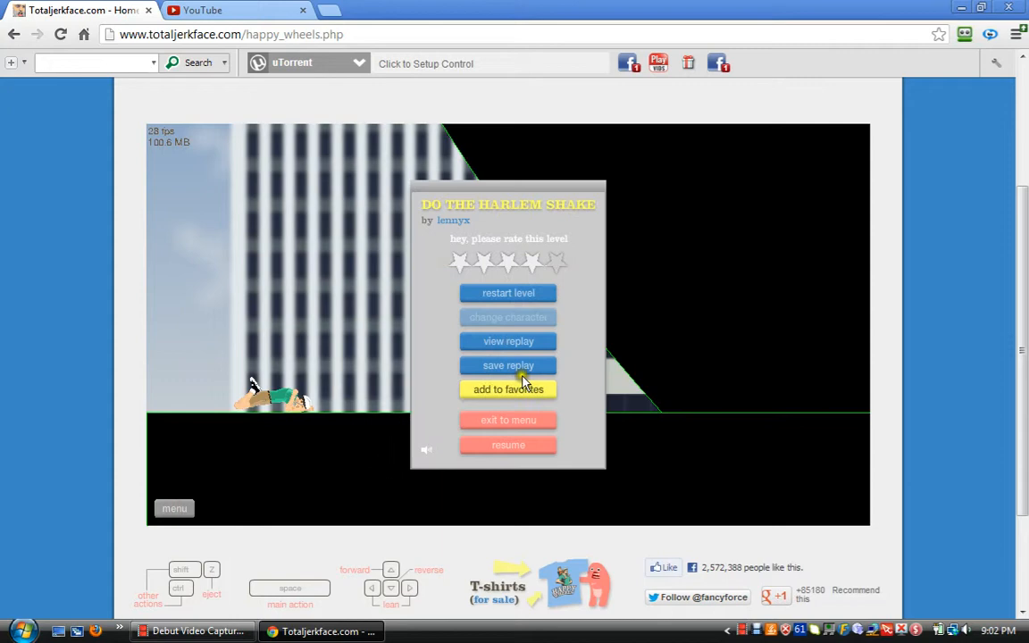
left_click(507, 420)
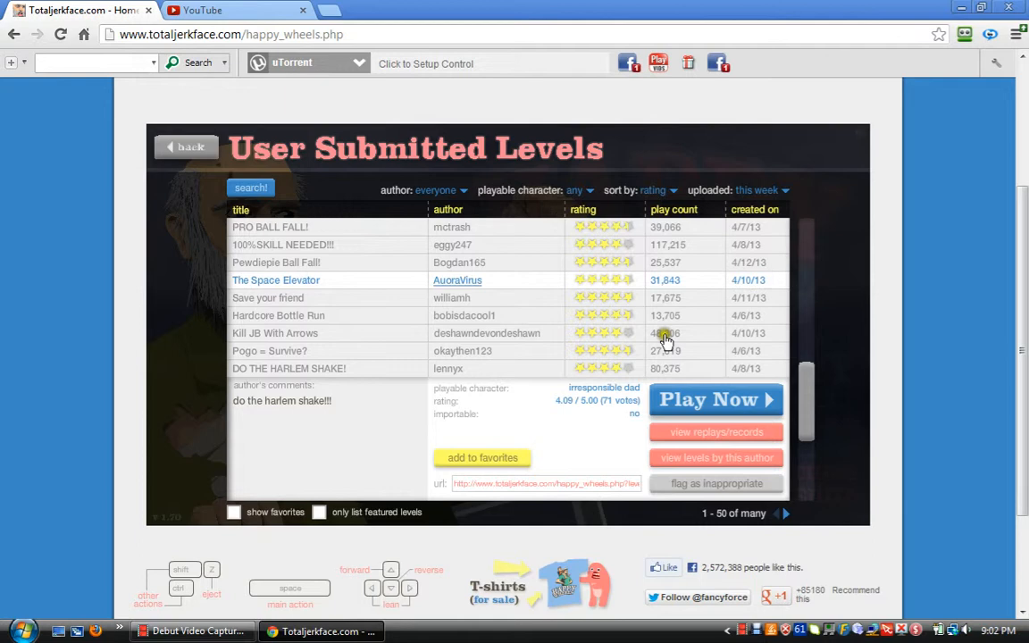
Load the next user-submitted level and reach its character selection screen.
left_click(714, 400)
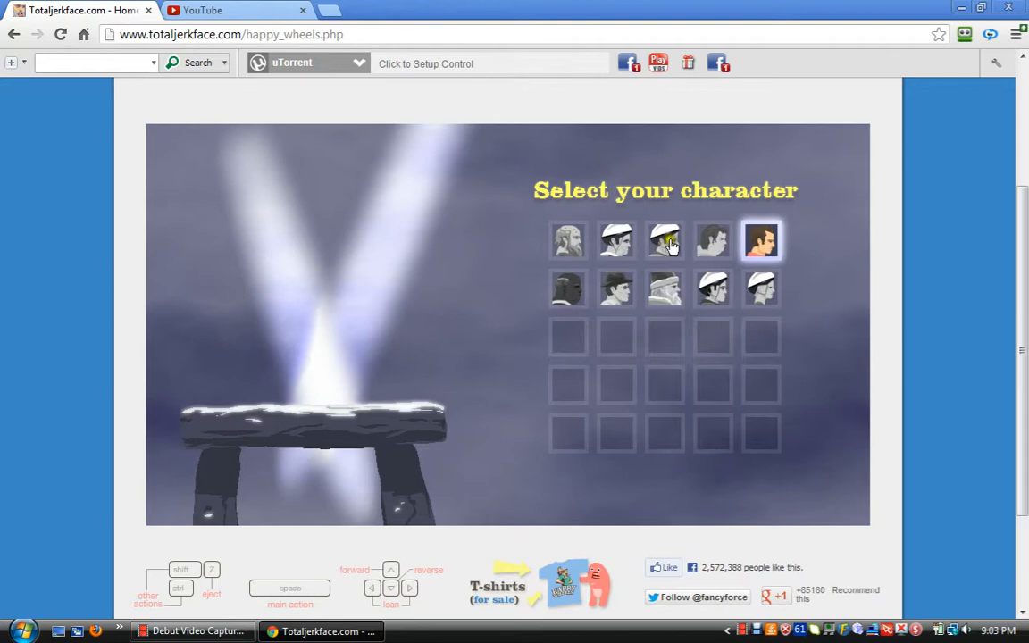
Select the top-right character portrait to start the level in the mine cart.
left_click(762, 239)
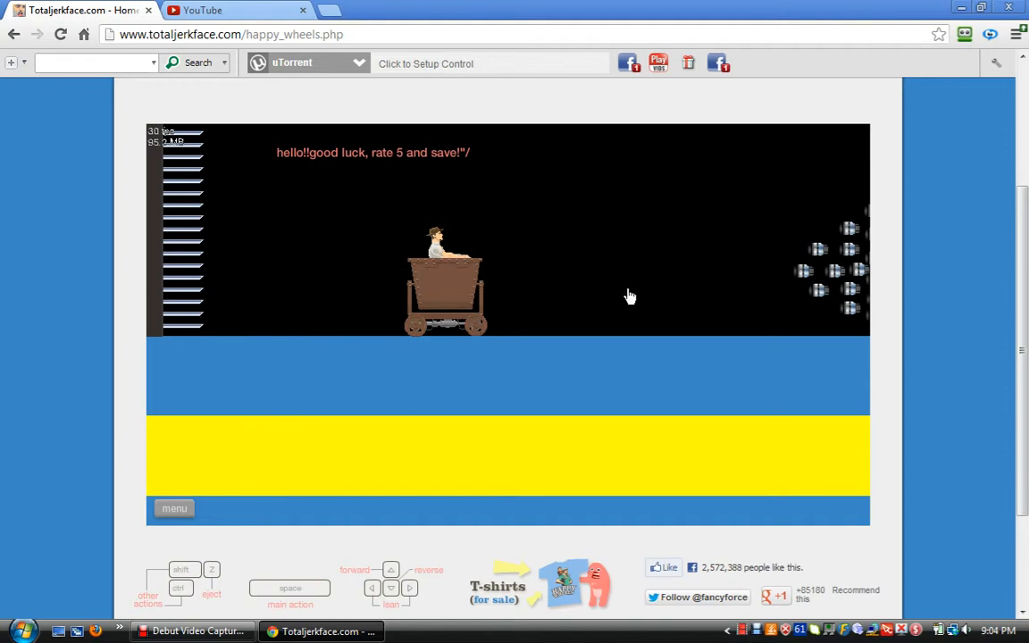